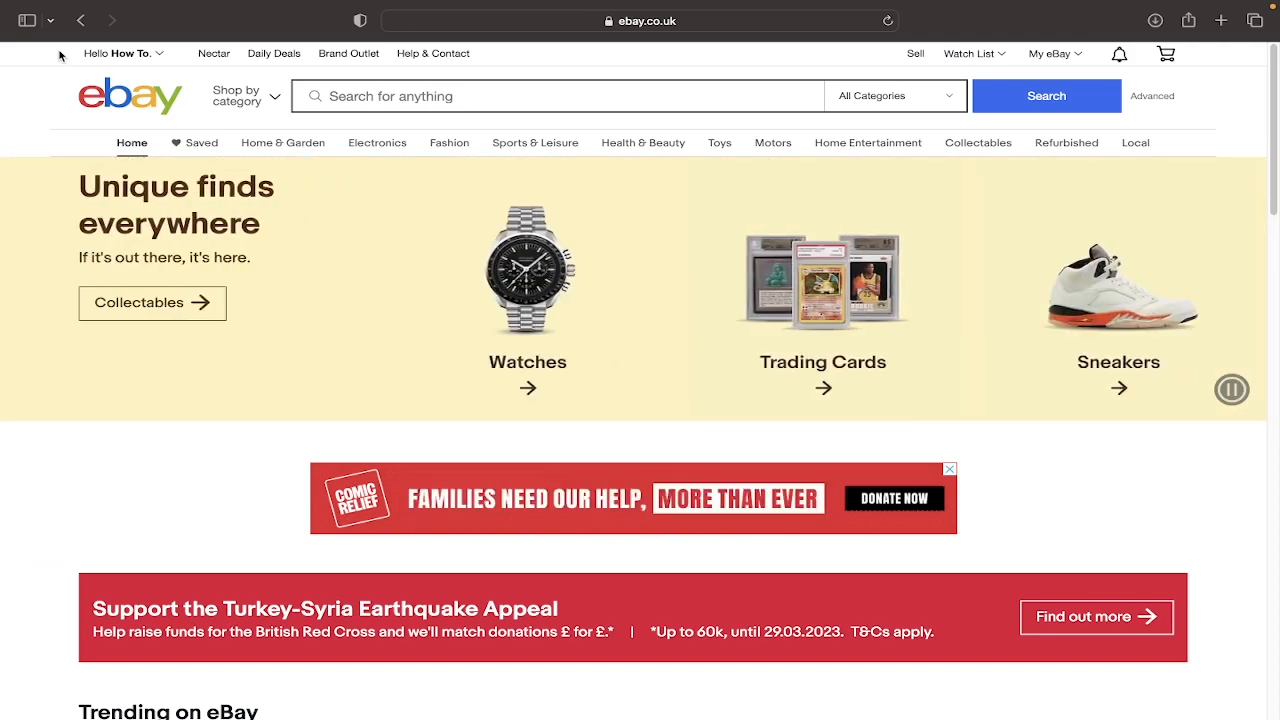
Choose Account settings from the 'Hello' account menu.
{"action": "left_click", "coordinate": [120, 53]}
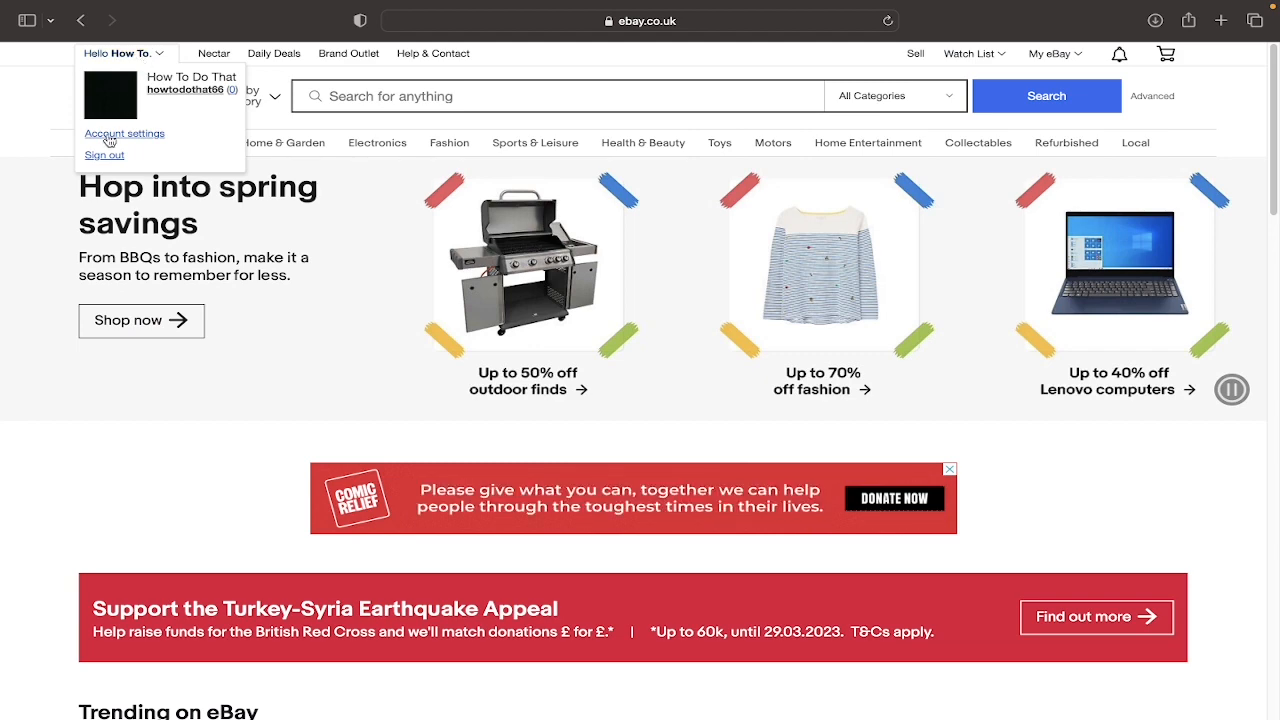
{"action": "left_click", "coordinate": [124, 133]}
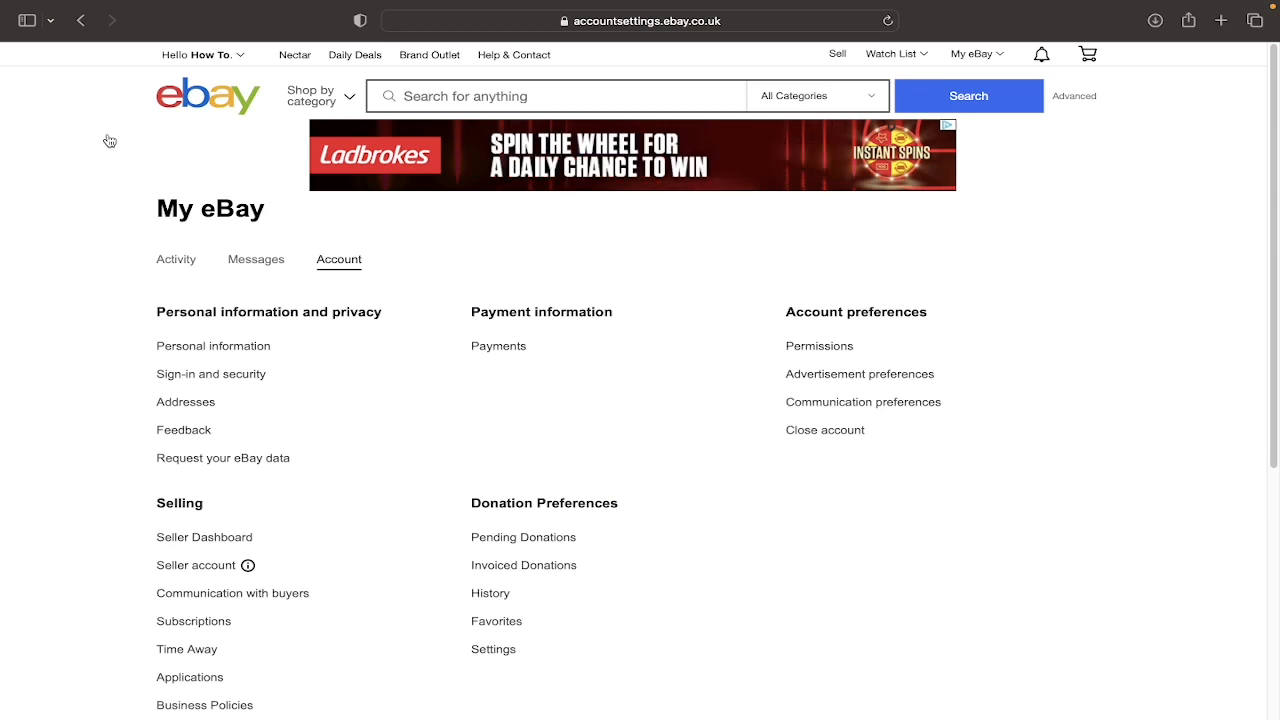
{"action": "mouse_move", "coordinate": [482, 264]}
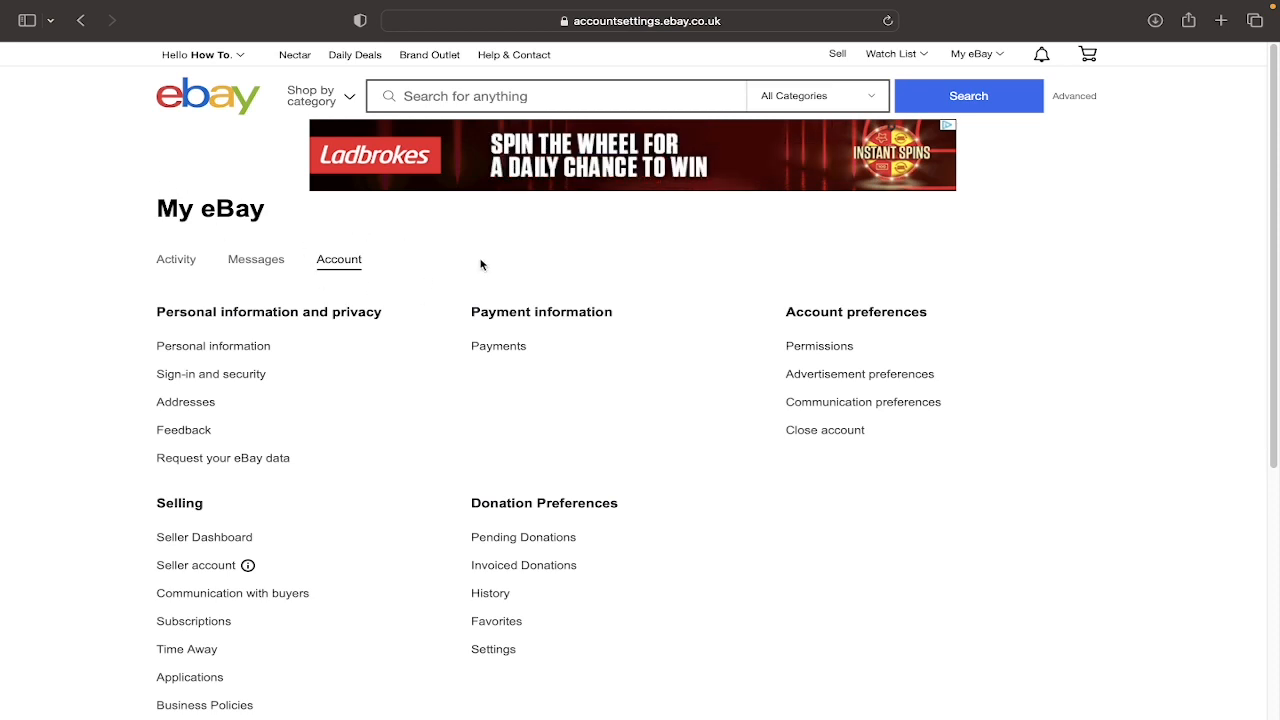
{"action": "scroll", "scroll_direction": "down", "scroll_amount": 3}
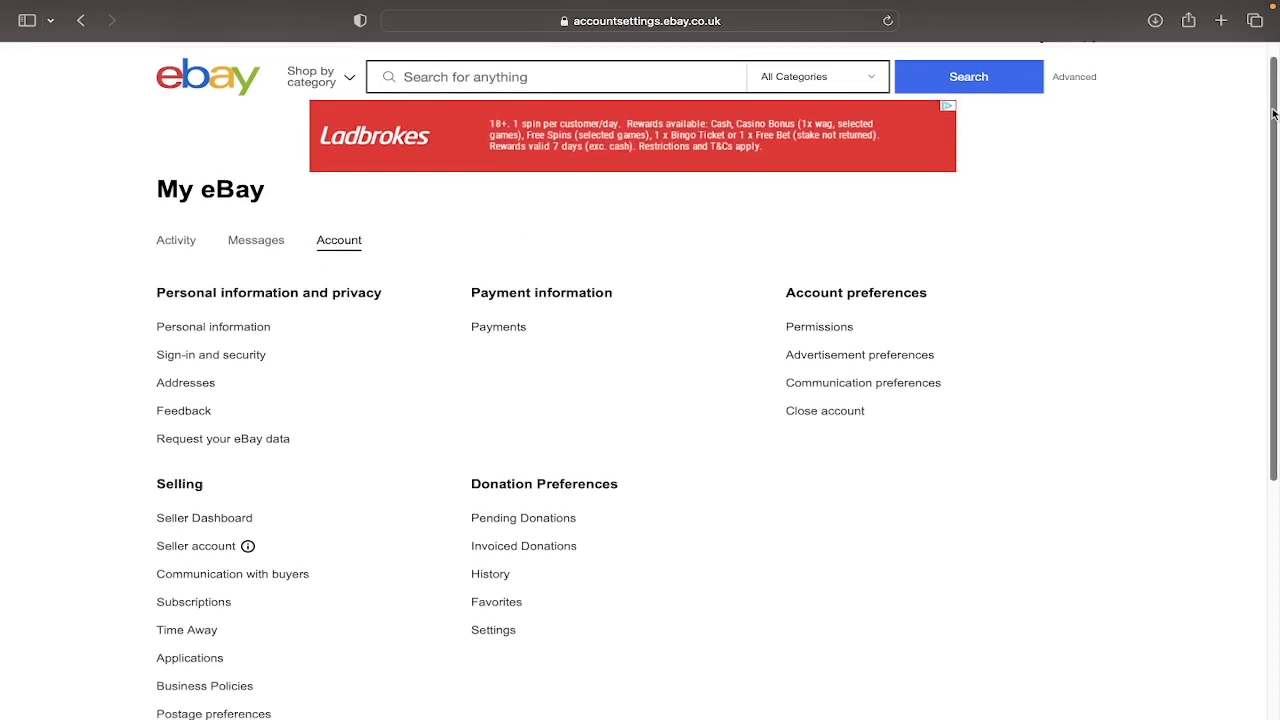
{"action": "scroll", "scroll_direction": "down", "scroll_amount": 3}
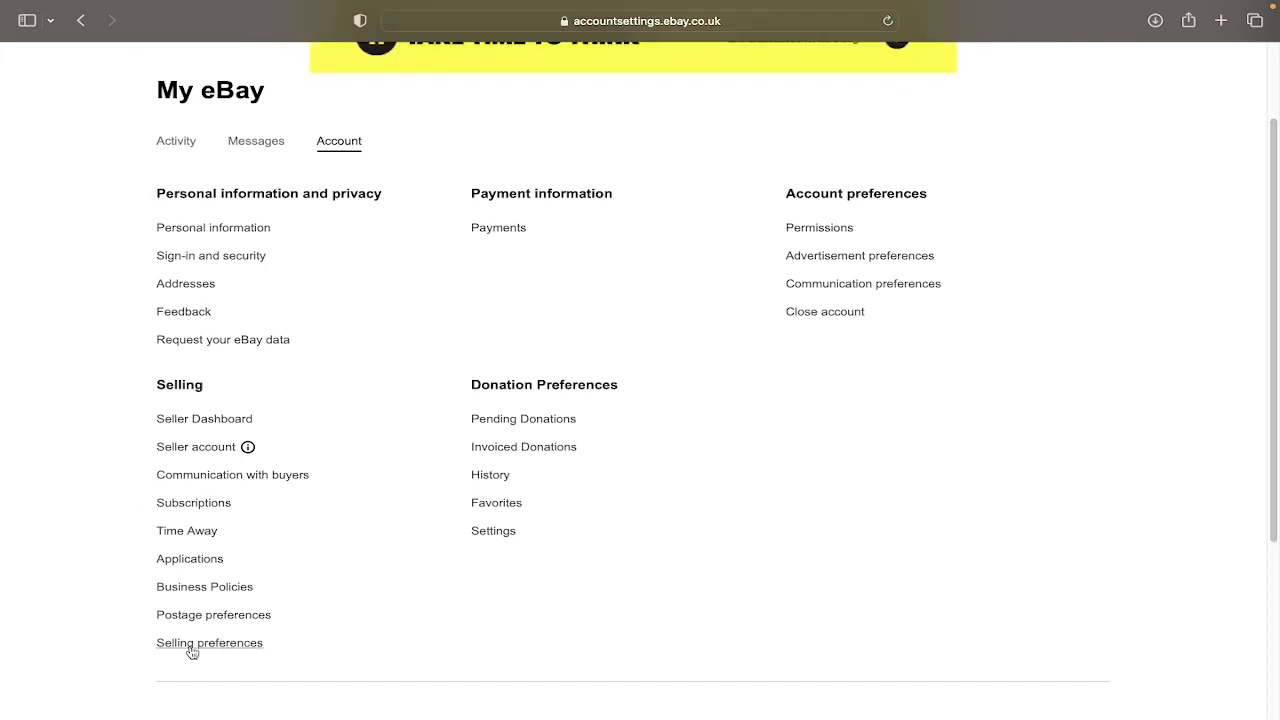
{"action": "mouse_move", "coordinate": [208, 653]}
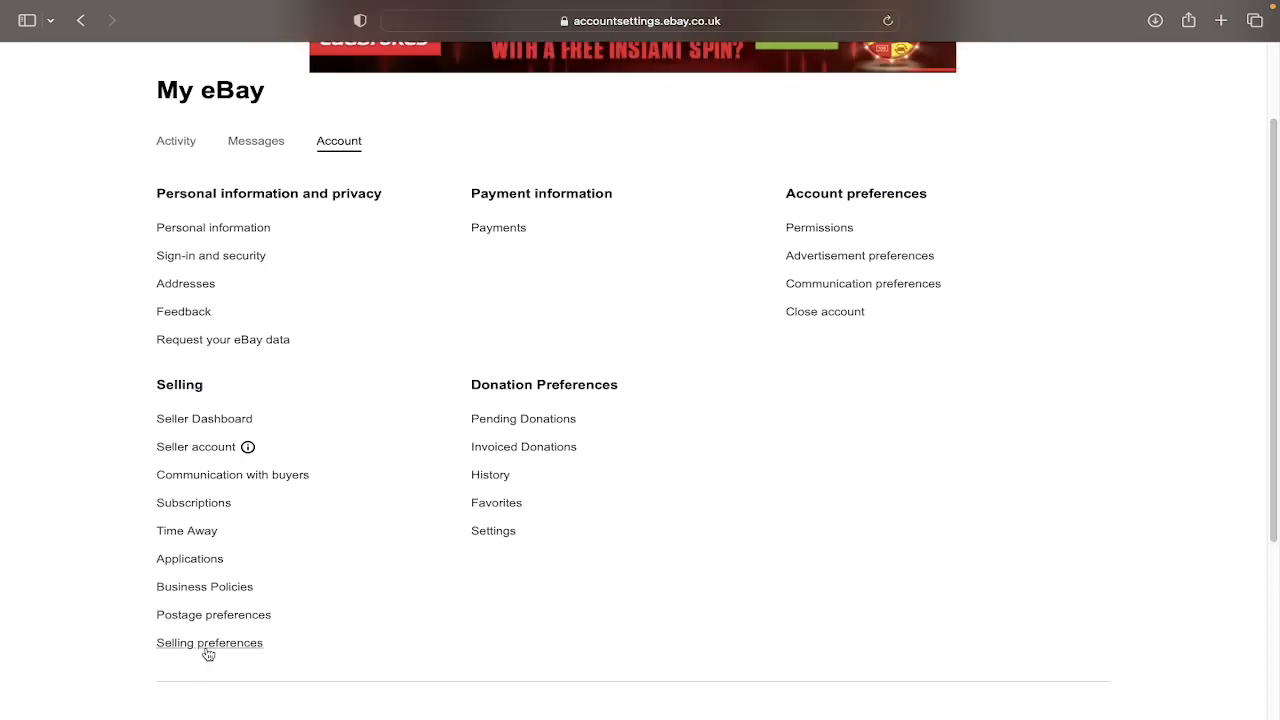
Open Selling preferences under the Selling section.
{"action": "left_click", "coordinate": [209, 642]}
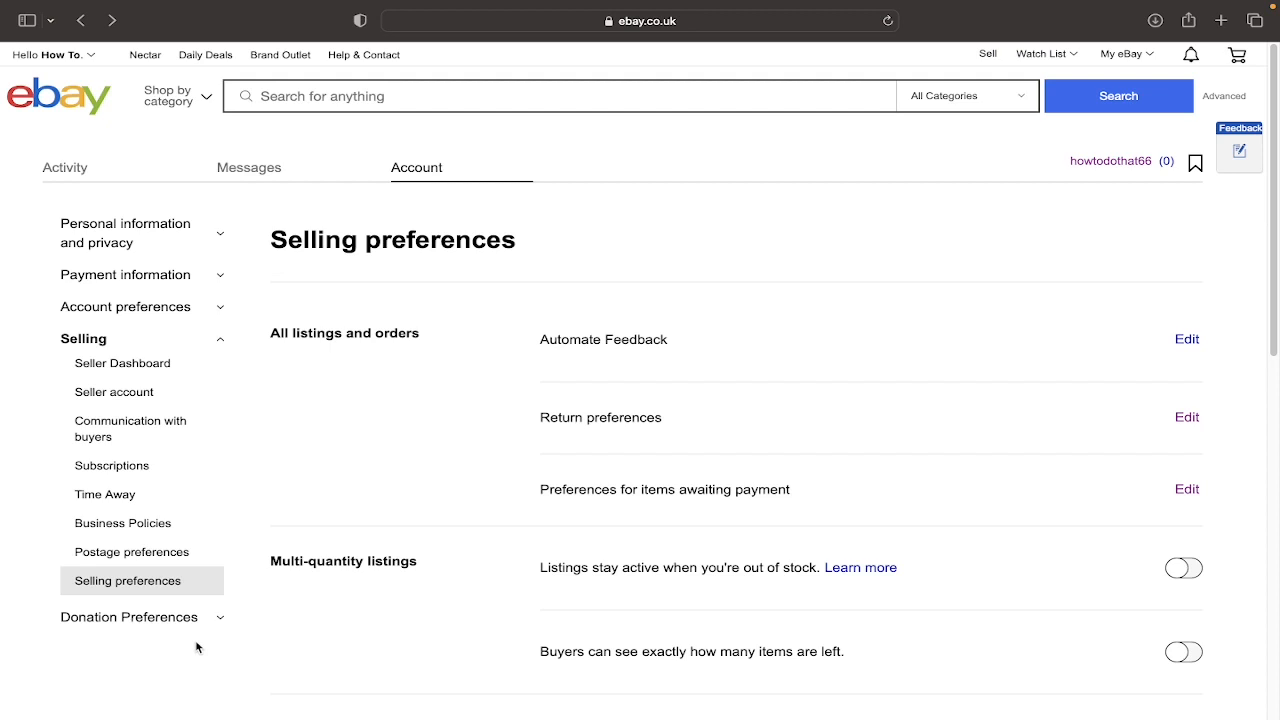
{"action": "mouse_move", "coordinate": [289, 328]}
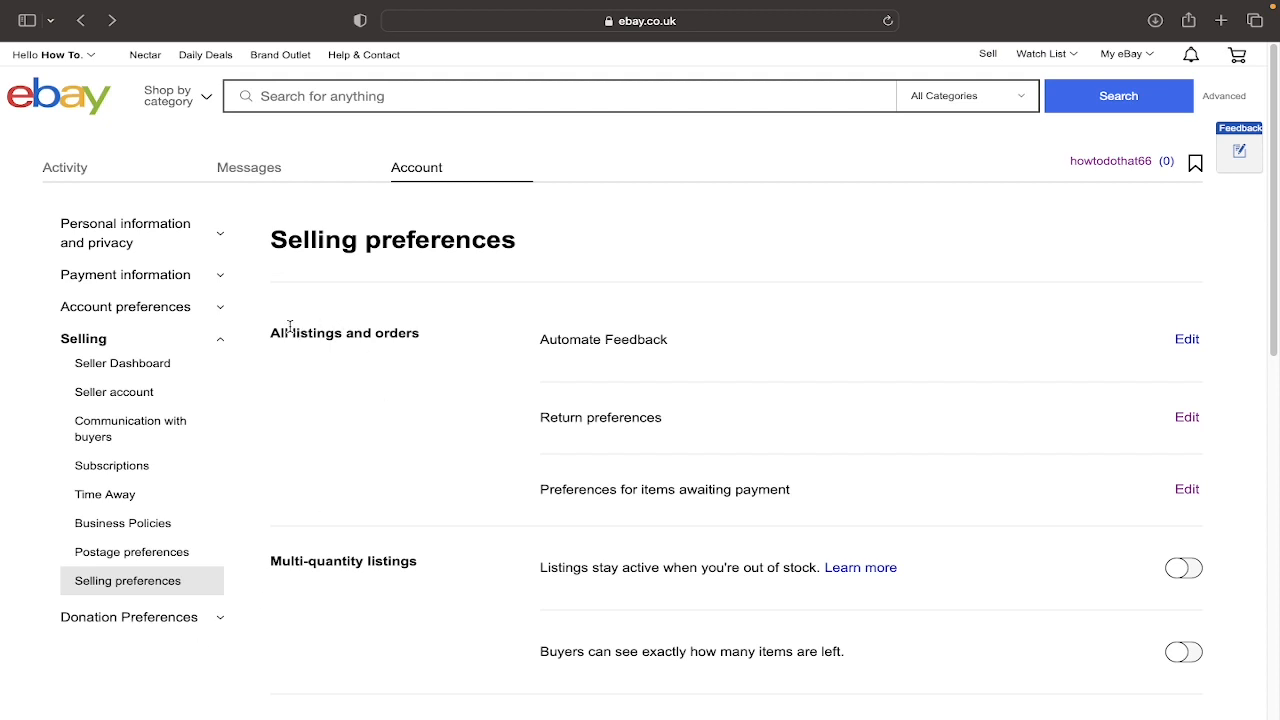
{"action": "mouse_move", "coordinate": [580, 514]}
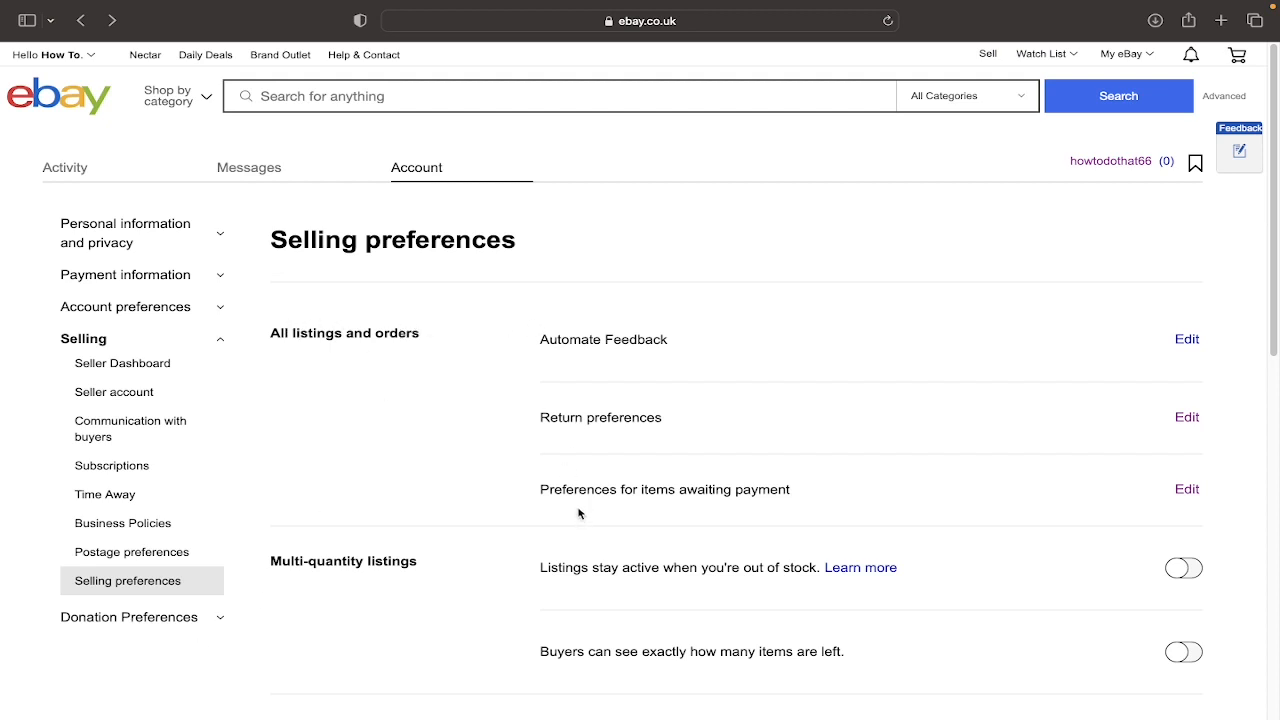
{"action": "mouse_move", "coordinate": [645, 498]}
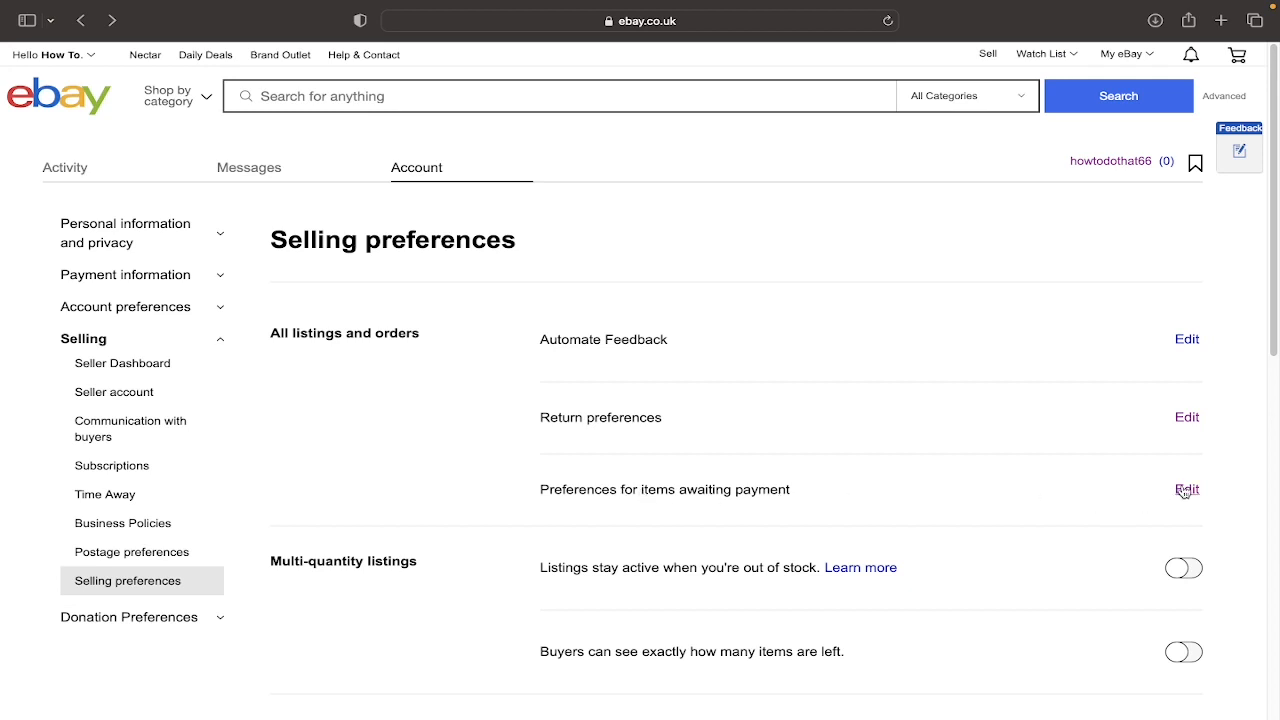
Edit awaiting-payment preferences and switch on automatic cancellation of unpaid items.
{"action": "left_click", "coordinate": [1187, 490]}
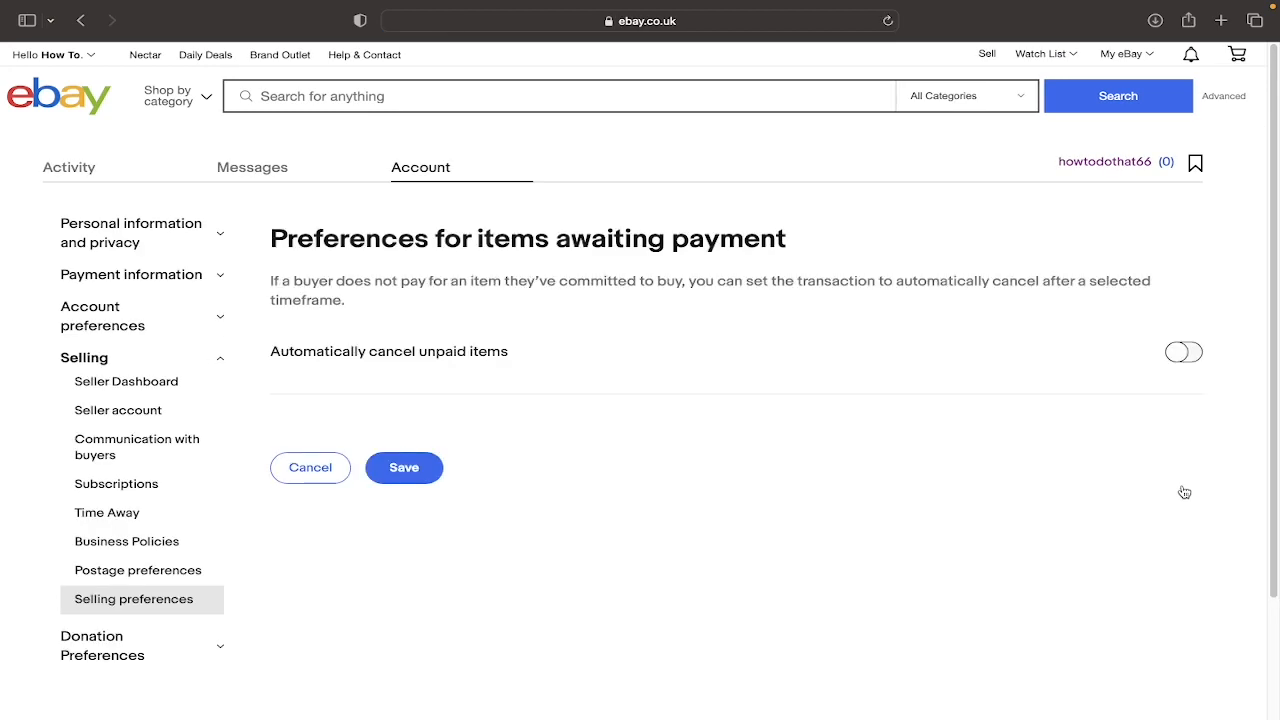
{"action": "left_click", "coordinate": [1183, 351]}
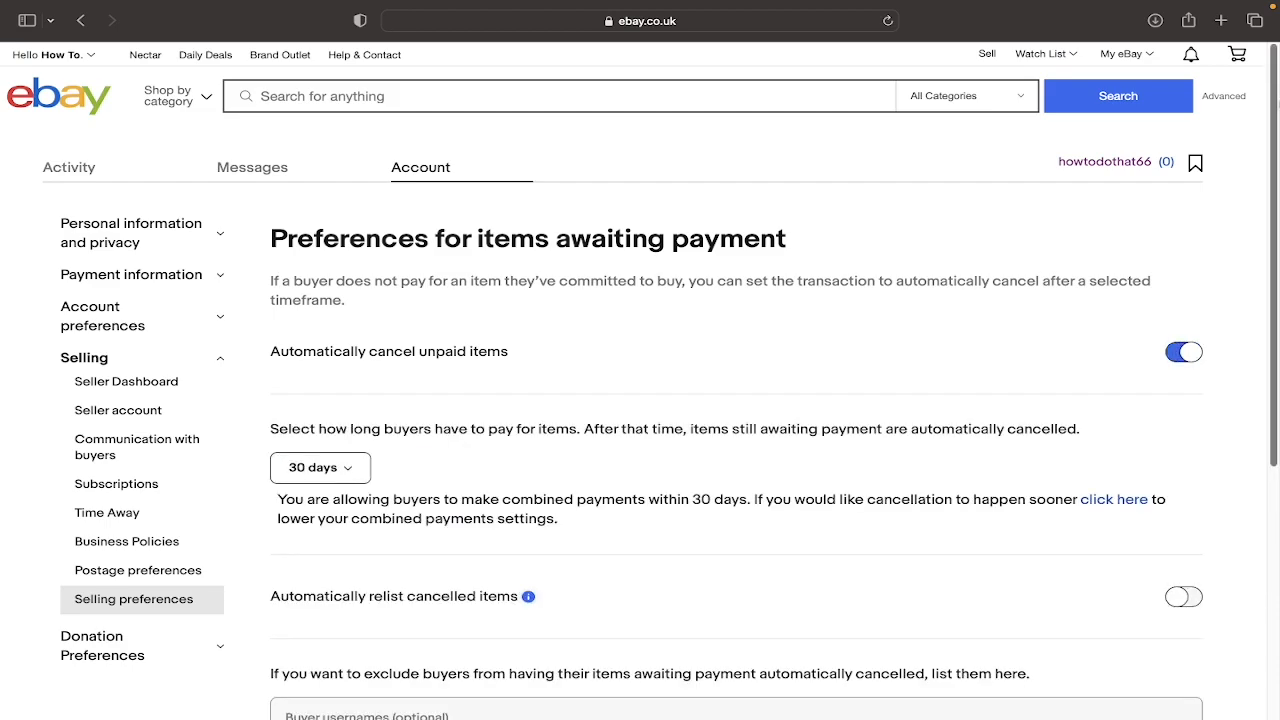
{"action": "scroll", "scroll_direction": "down", "scroll_amount": 3}
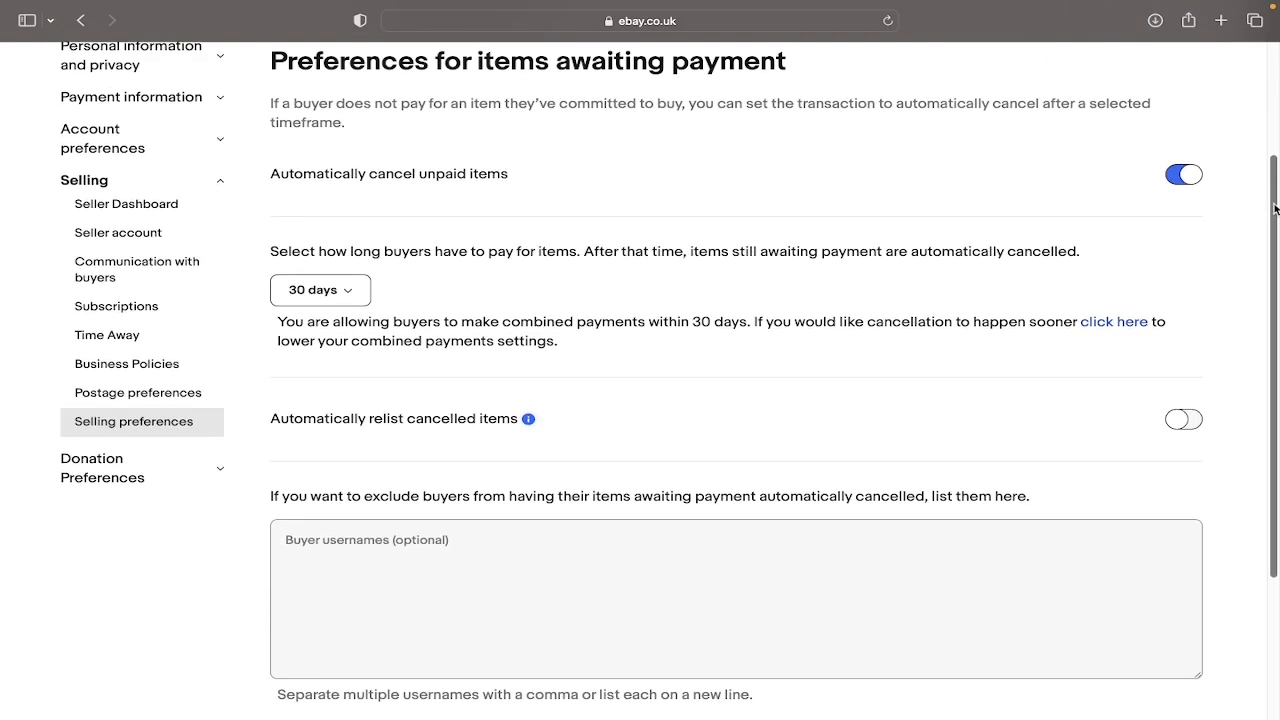
{"action": "scroll", "scroll_direction": "up", "scroll_amount": 3}
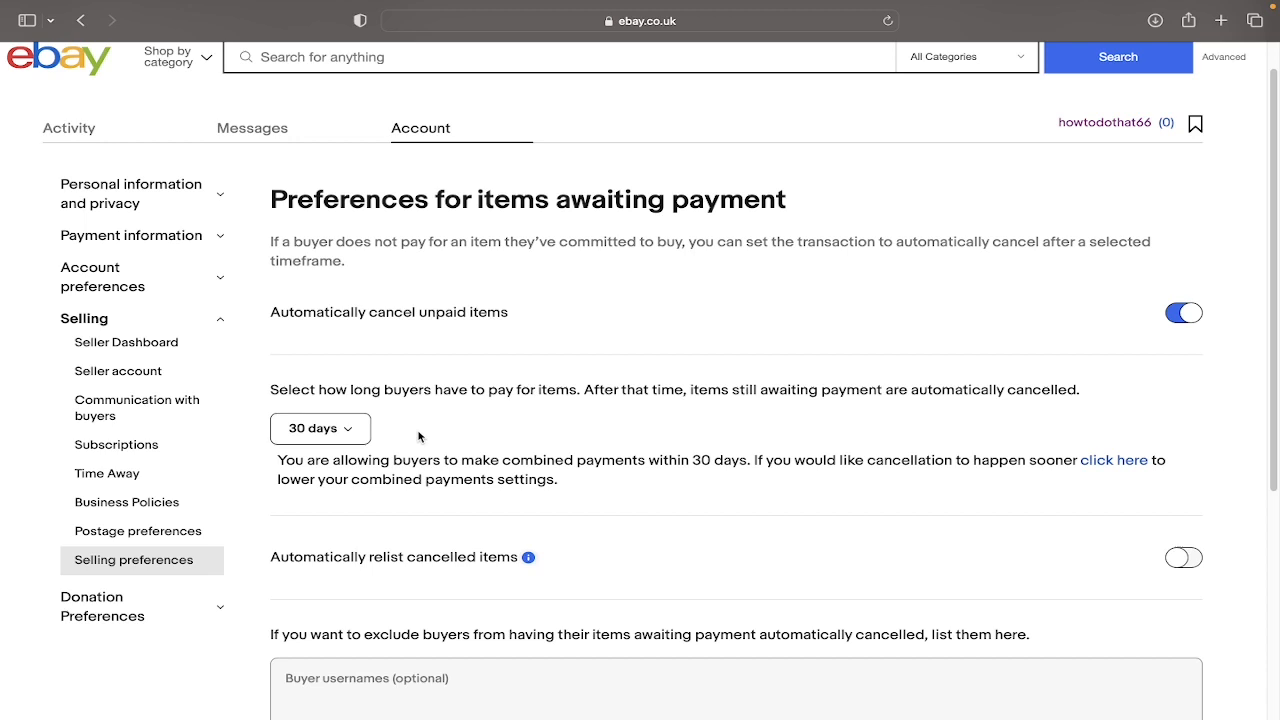
{"action": "left_click", "coordinate": [320, 428]}
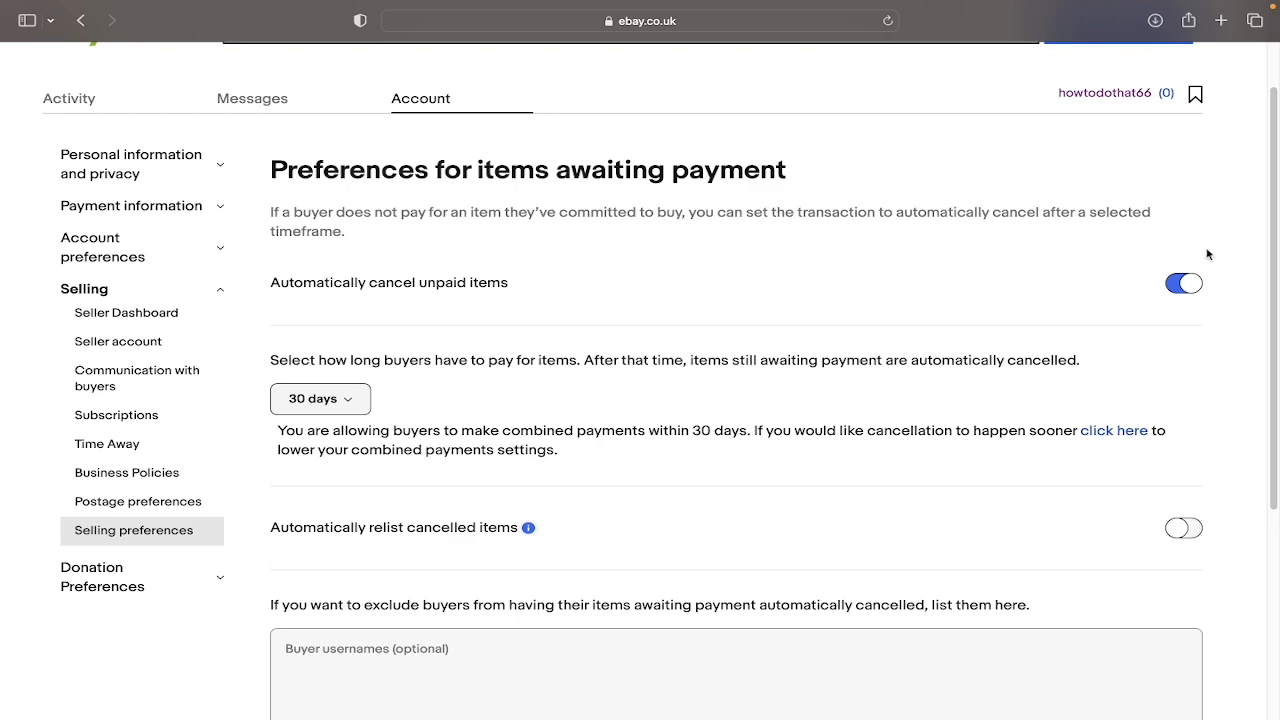
Scroll down the form to switch on 'Automatically relist cancelled items'.
{"action": "scroll", "scroll_direction": "down", "scroll_amount": 3}
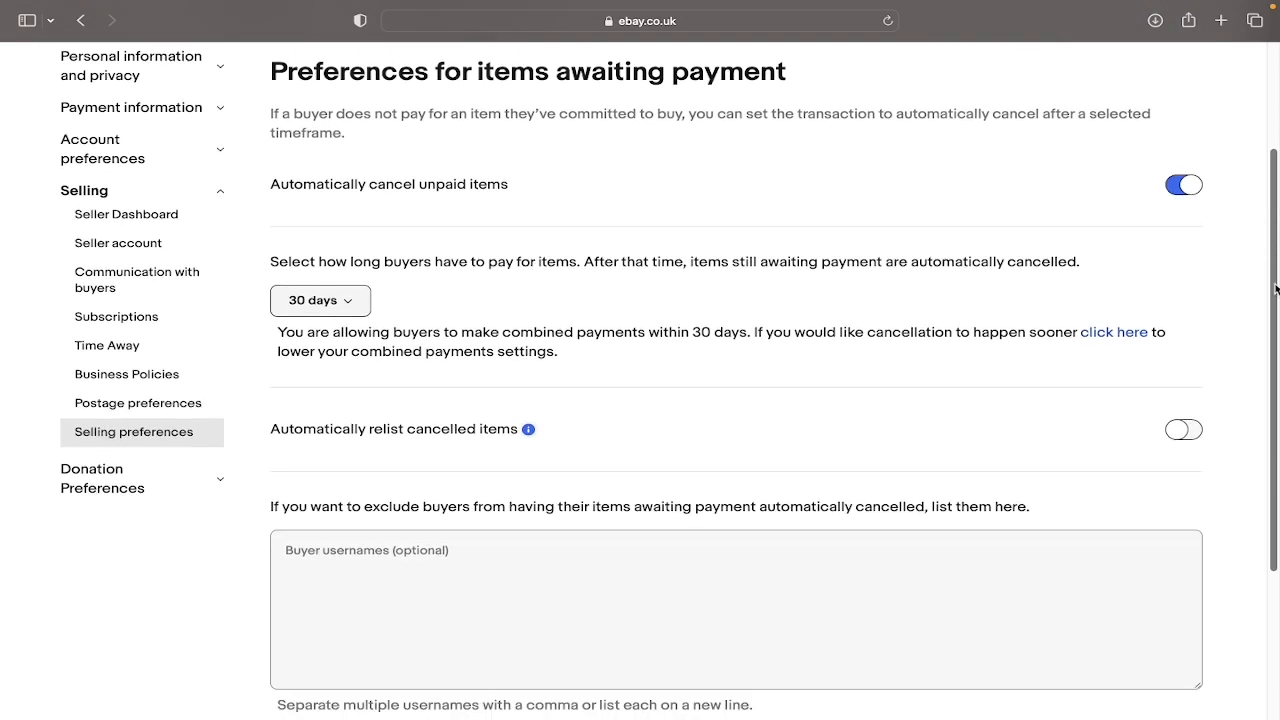
{"action": "scroll", "scroll_direction": "down", "scroll_amount": 3}
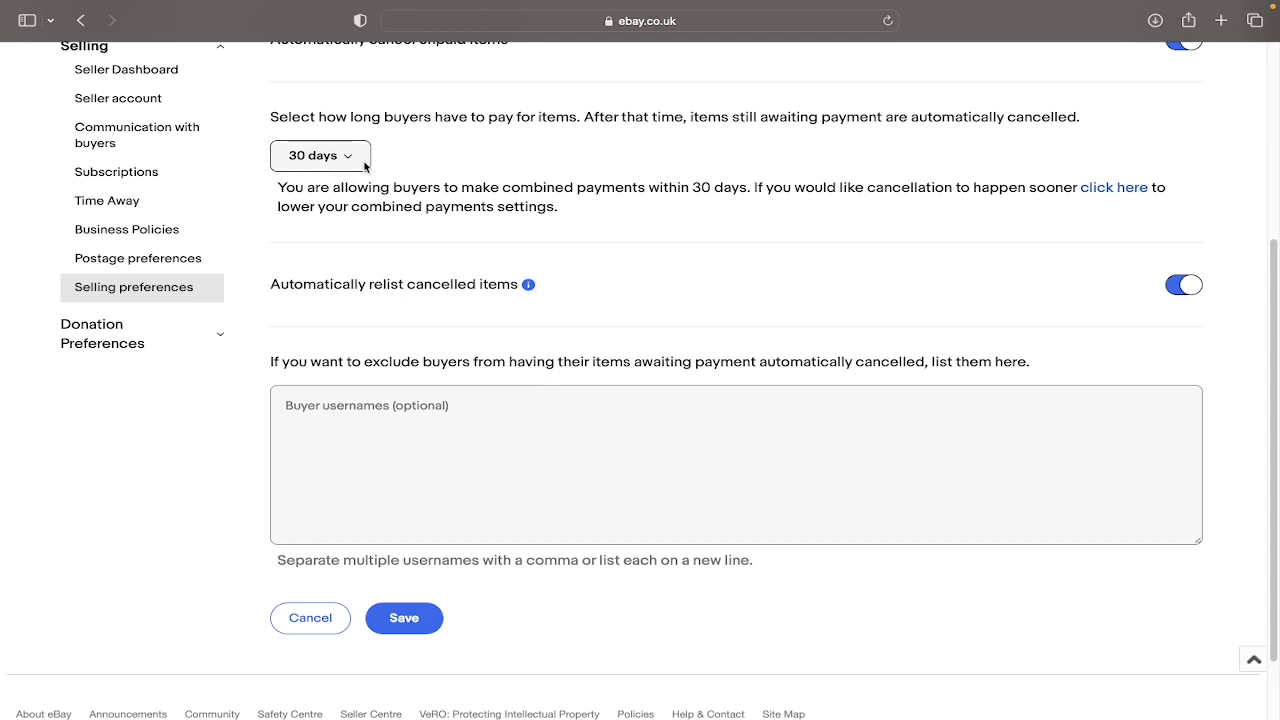
{"action": "mouse_move", "coordinate": [528, 285]}
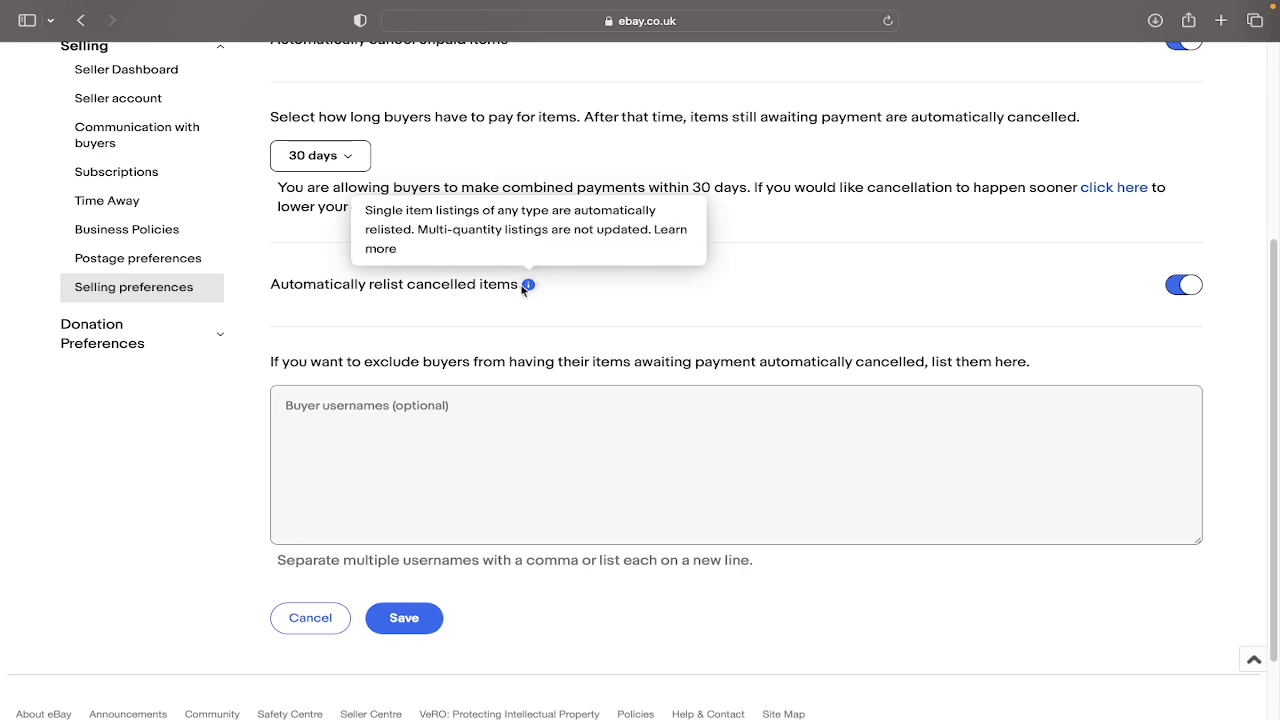
Save the awaiting-payment preferences with the blue Save button.
{"action": "left_click", "coordinate": [403, 617]}
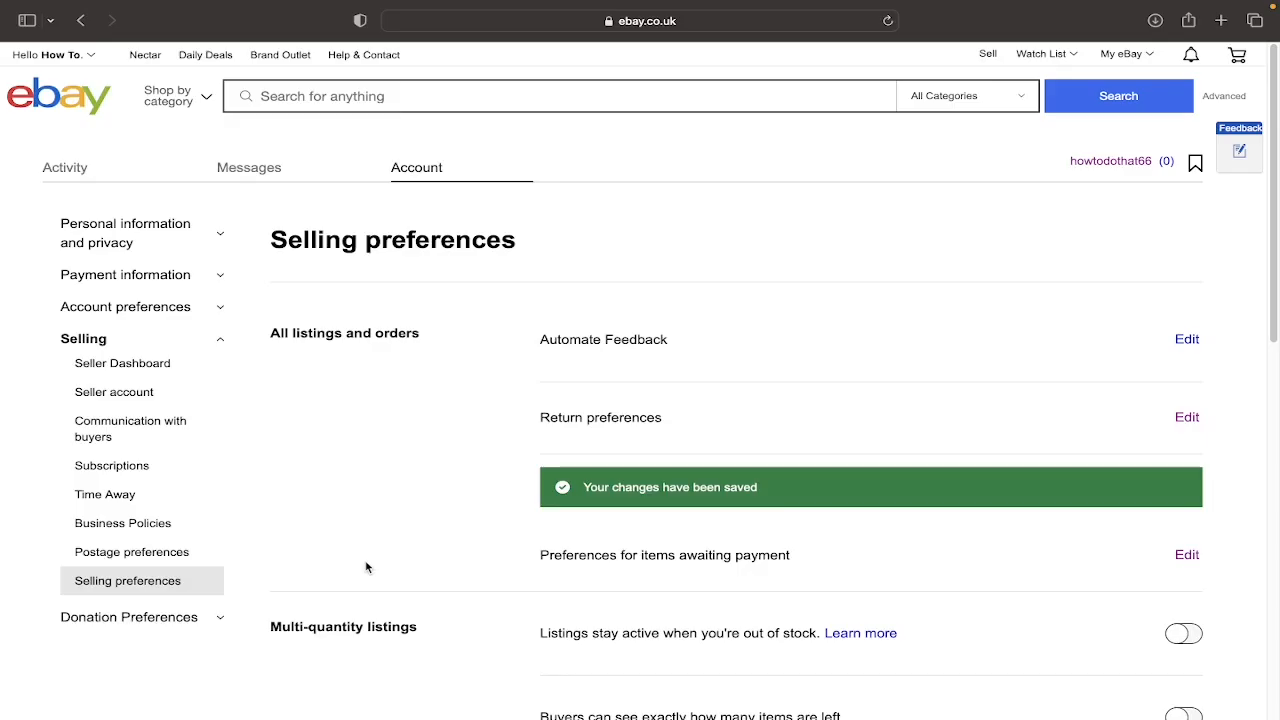
{"action": "mouse_move", "coordinate": [884, 436]}
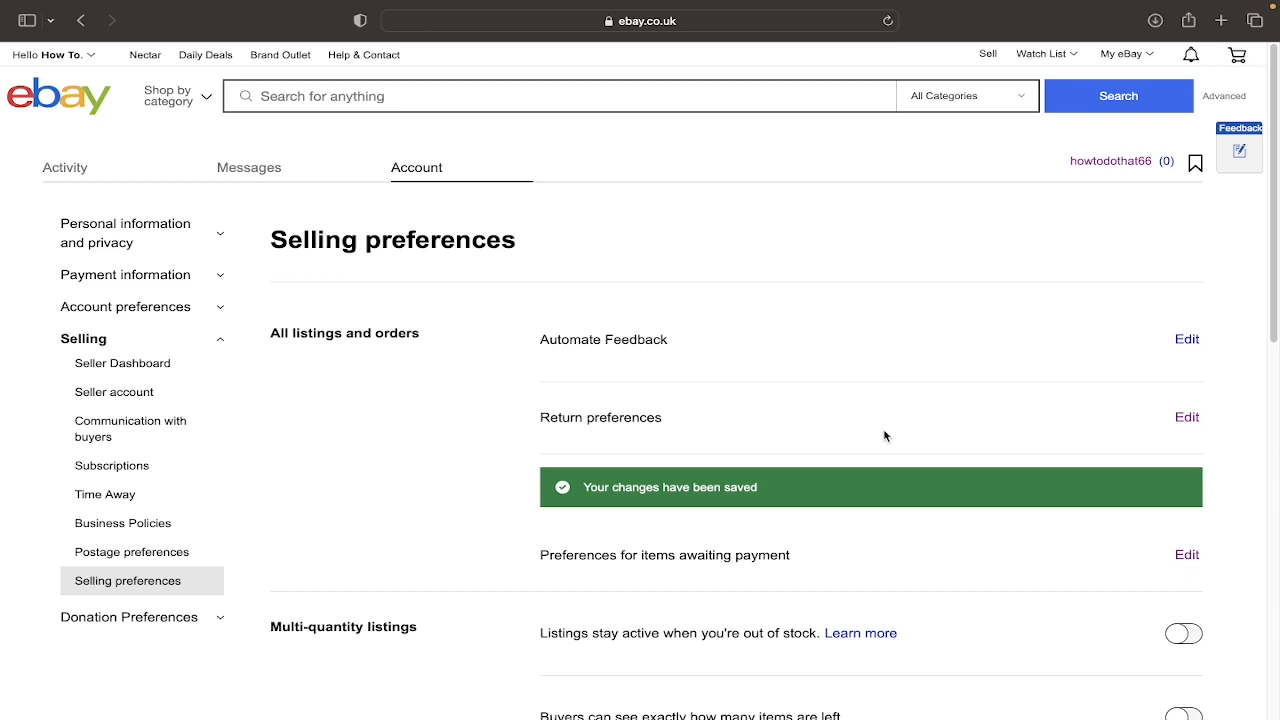
{"action": "mouse_move", "coordinate": [710, 481]}
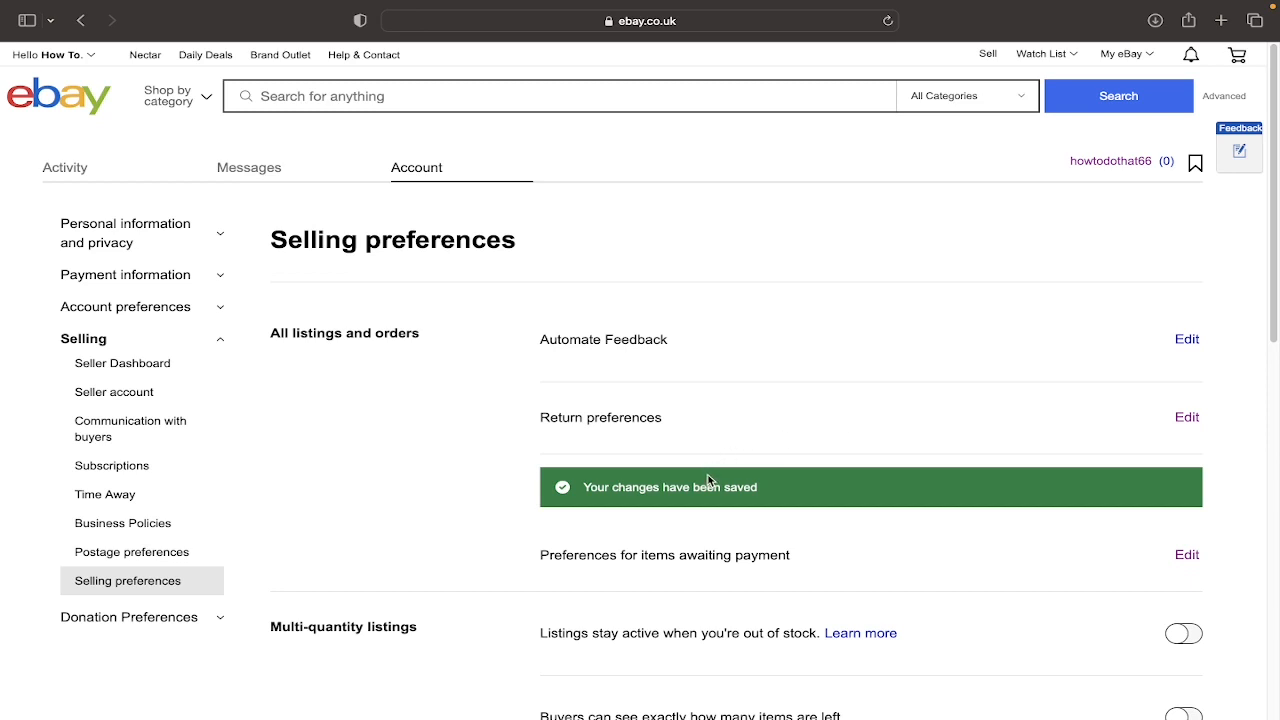